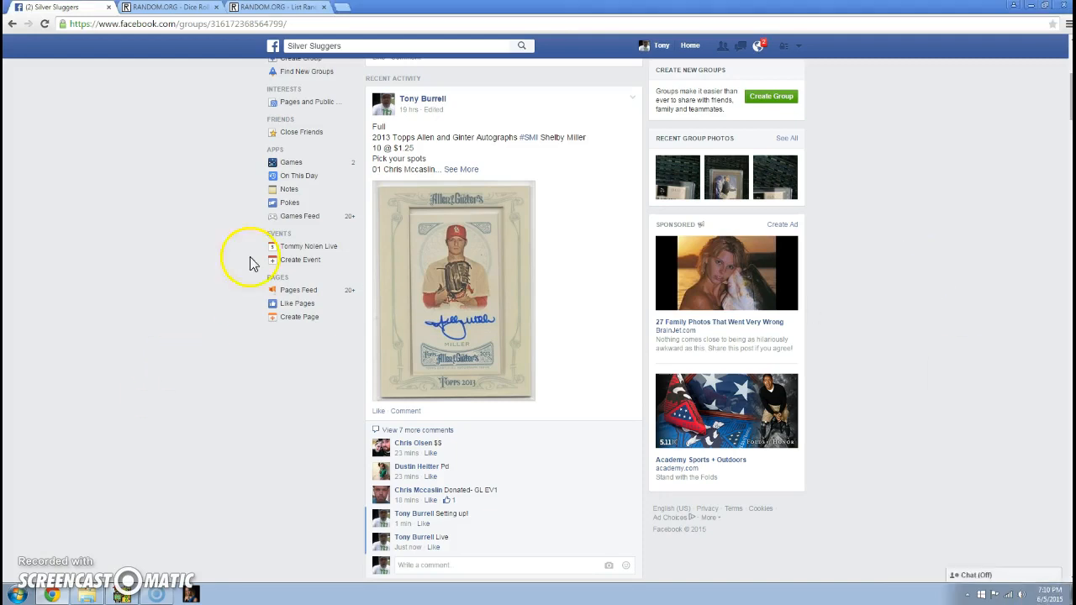
- Check the prepared ten-name list randomizer, then switch to the two-dice roller page
left_click(273, 7)
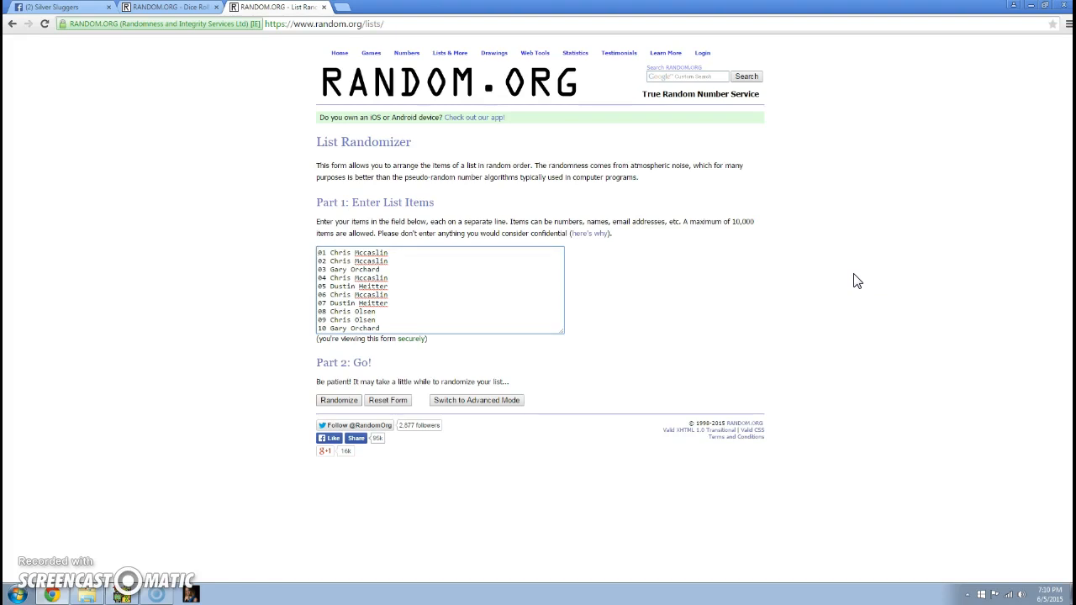
mouse_move(168, 6)
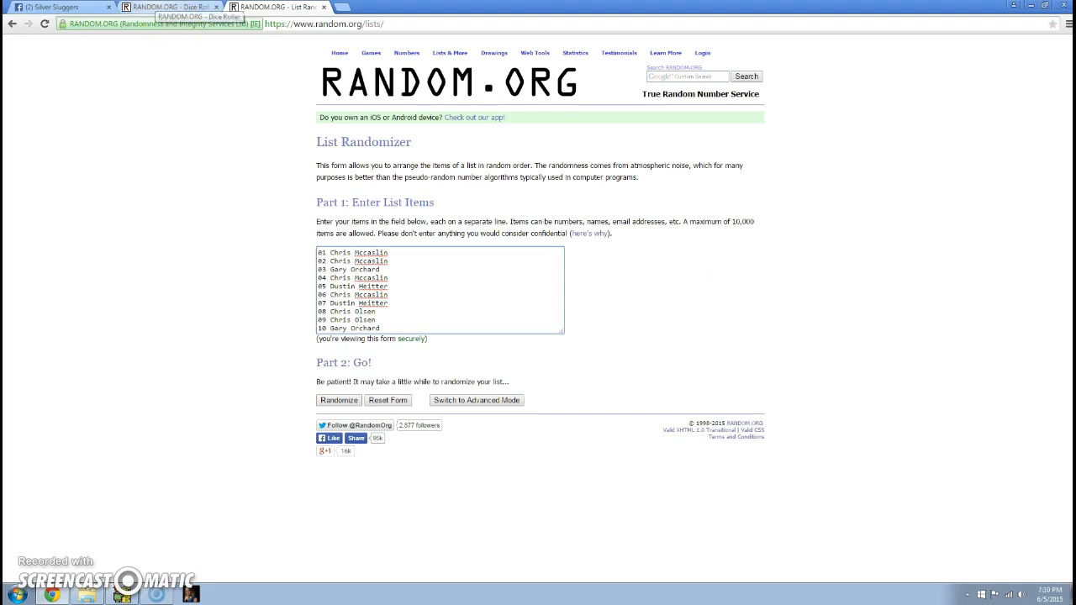
left_click(168, 7)
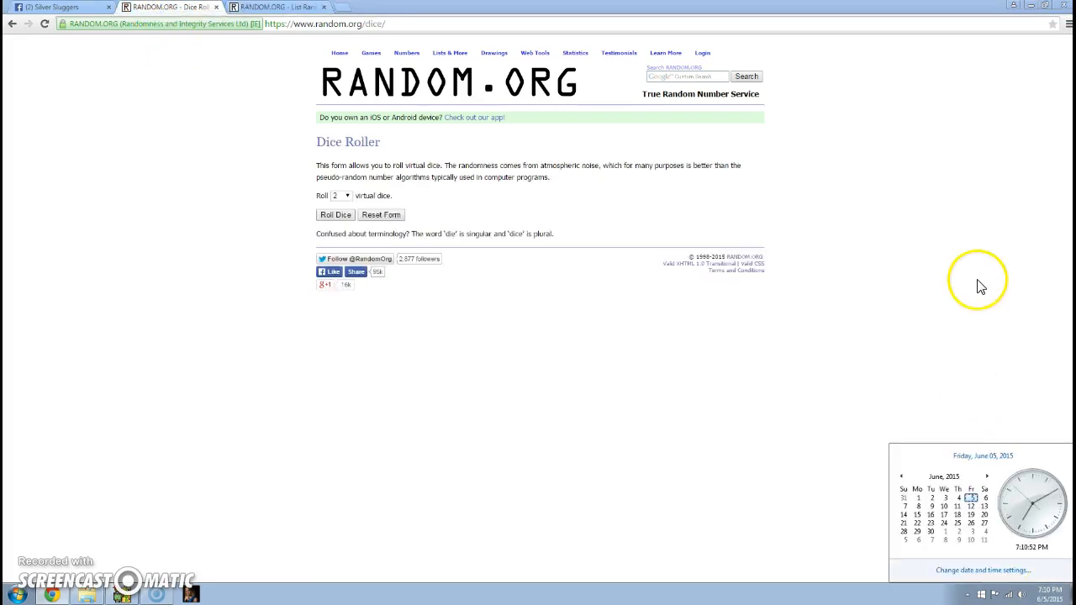
- Roll two dice for a six and a five, and return to the name list
left_click(335, 214)
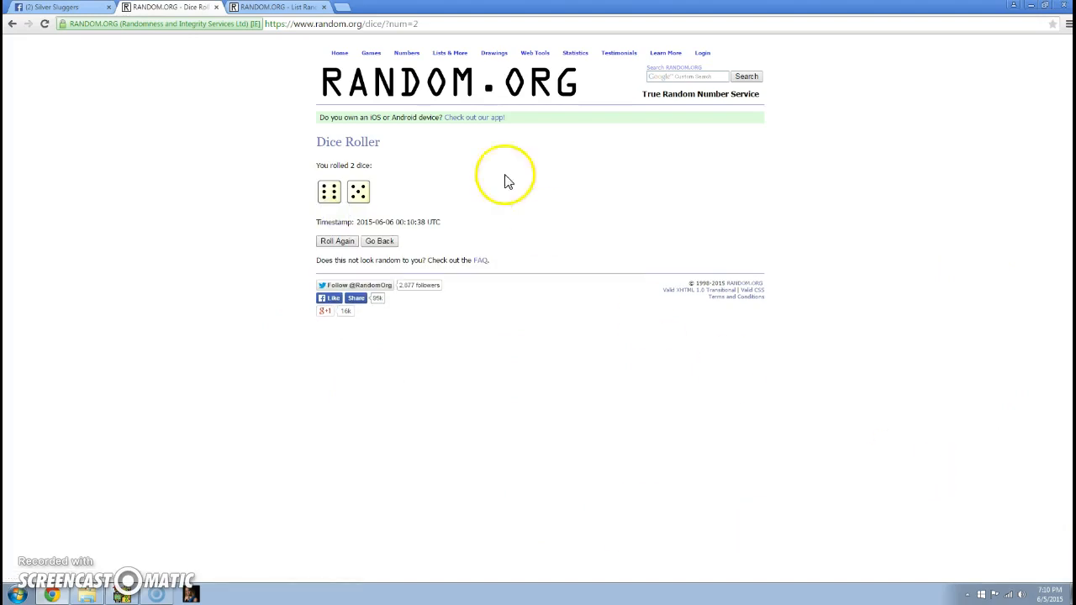
left_click(278, 7)
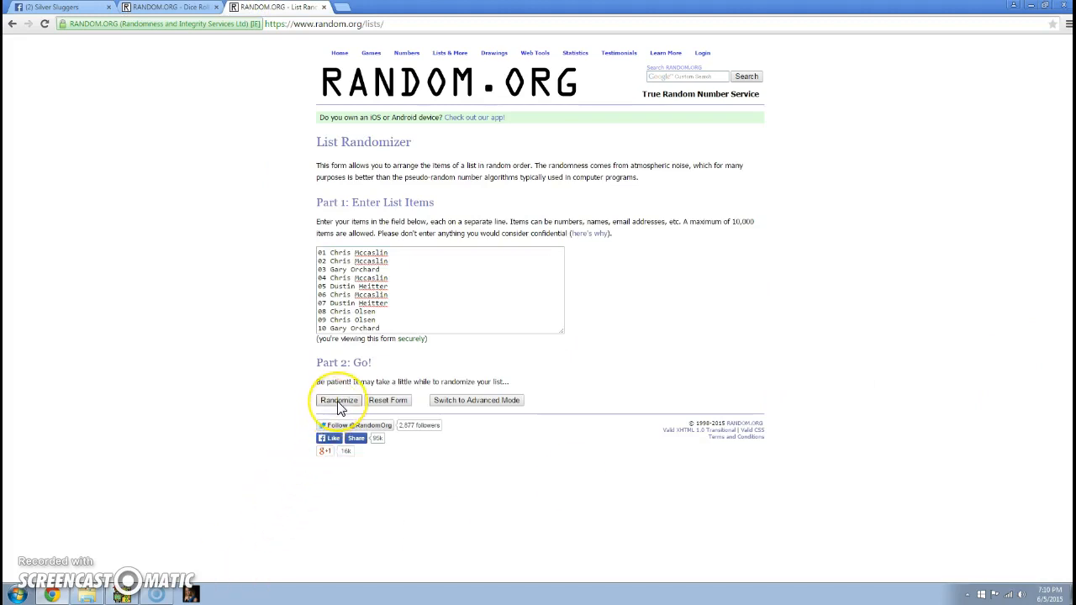
- Shuffle the ten-name raffle list repeatedly with Randomize and Again!
left_click(338, 400)
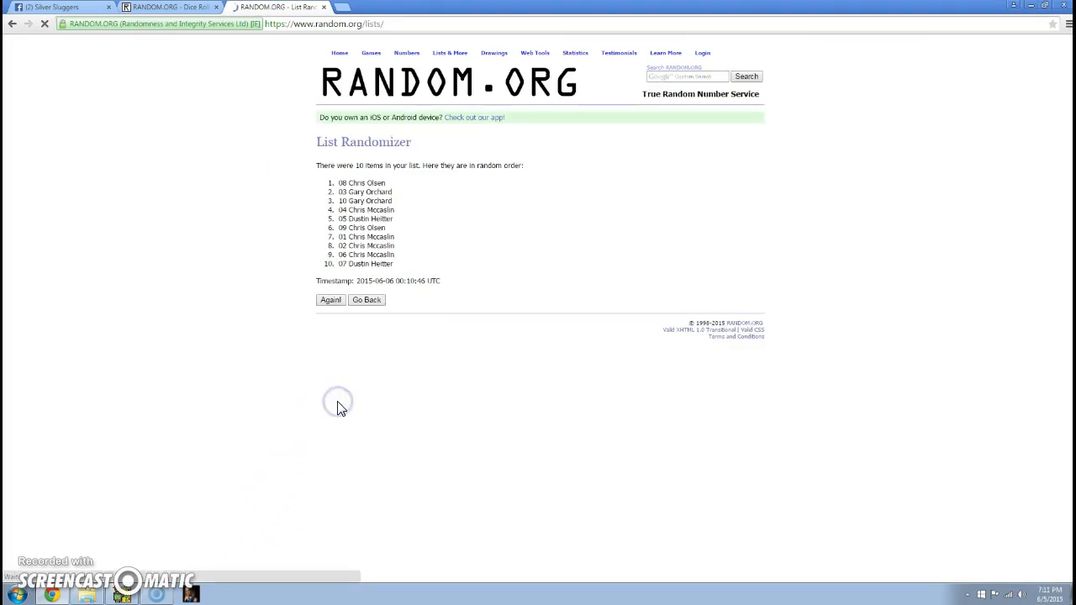
left_click(330, 299)
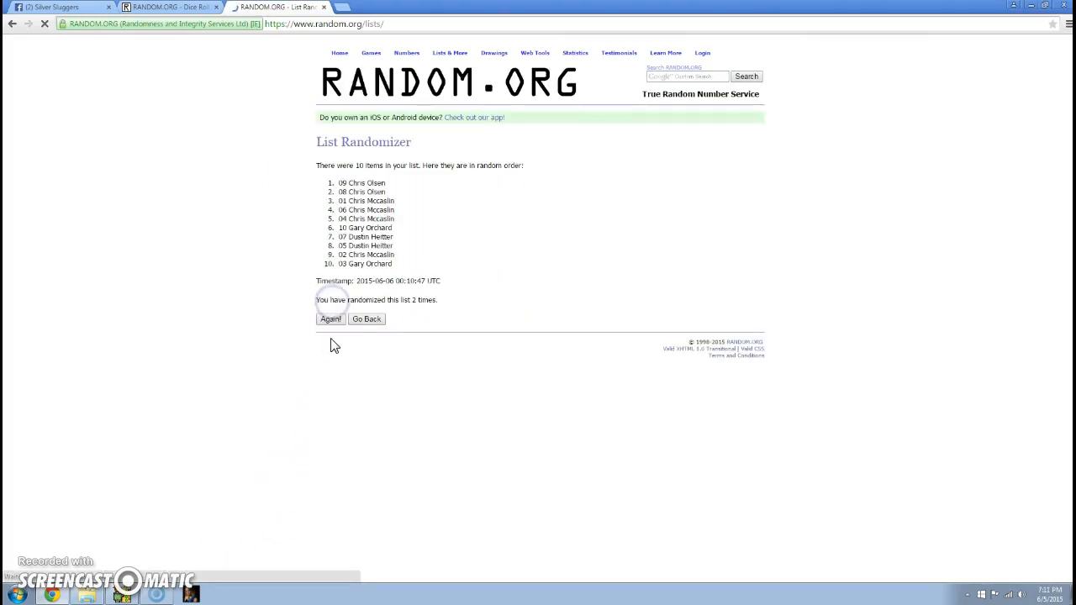
left_click(330, 318)
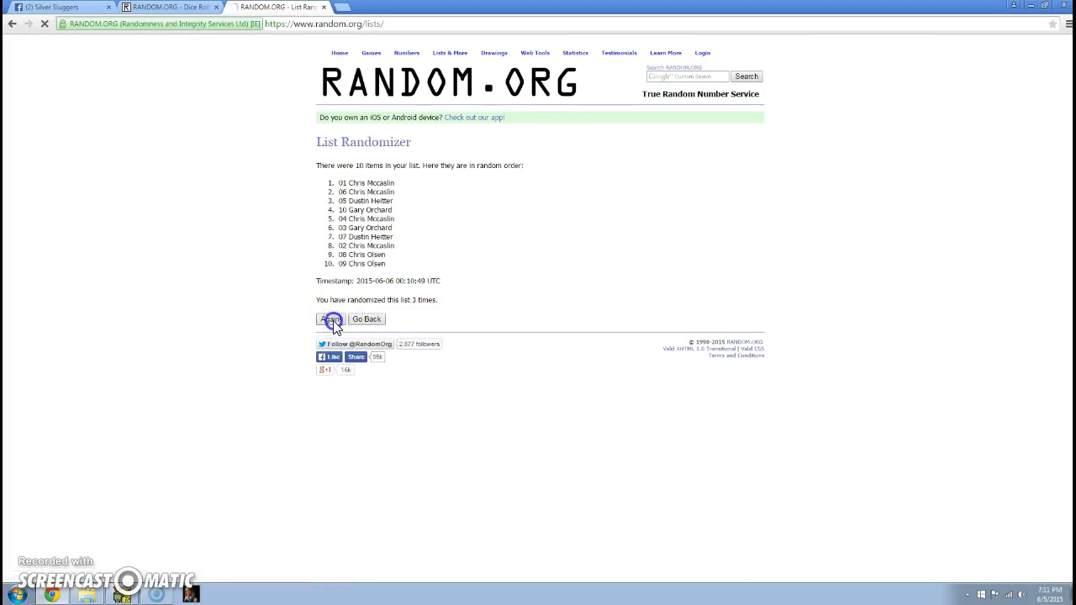
left_click(330, 318)
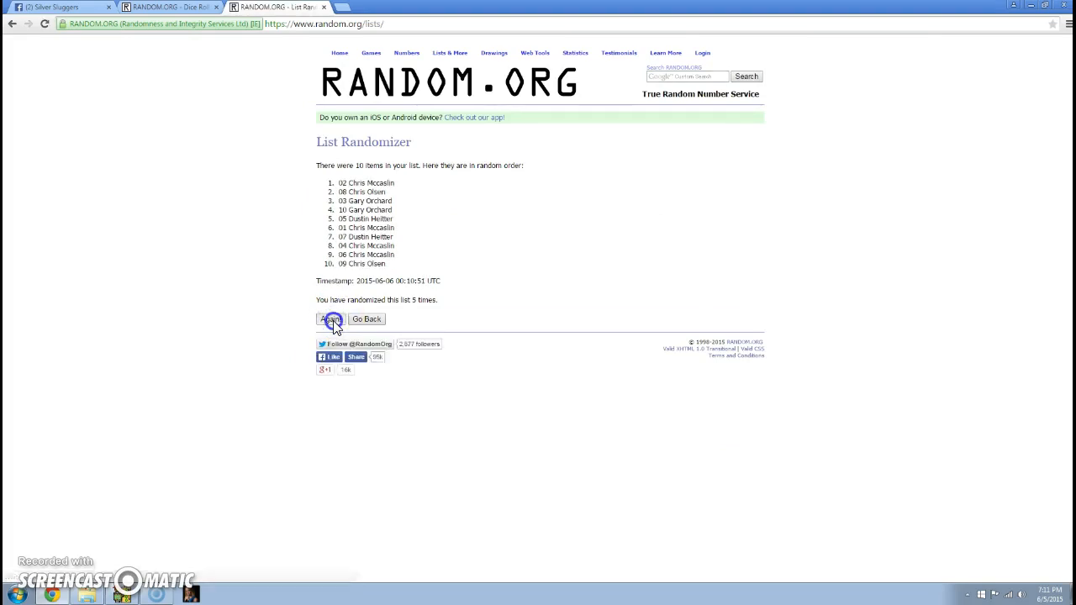
left_click(329, 319)
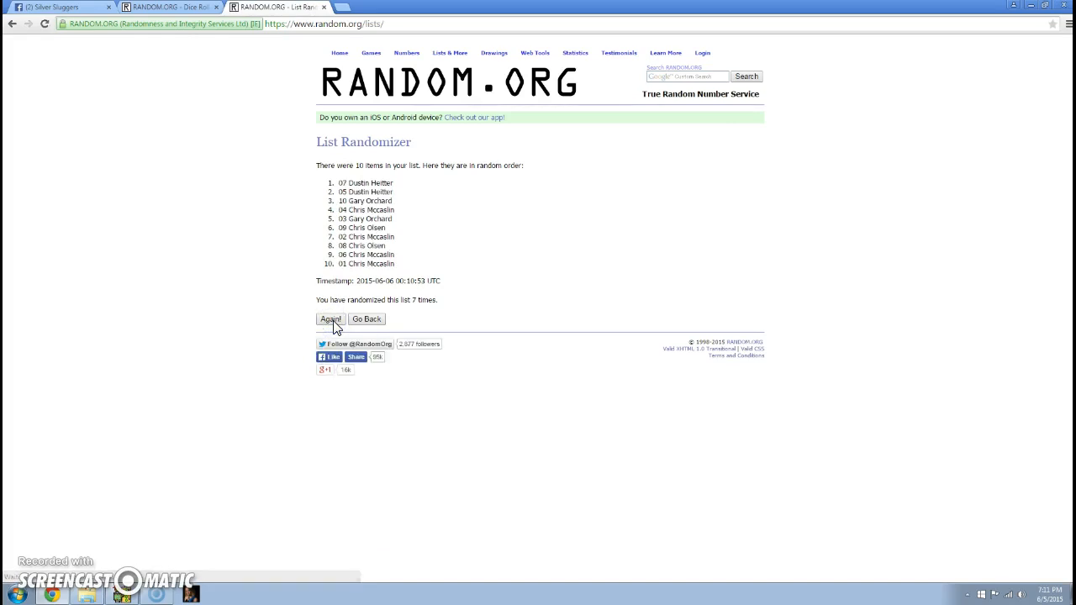
left_click(330, 319)
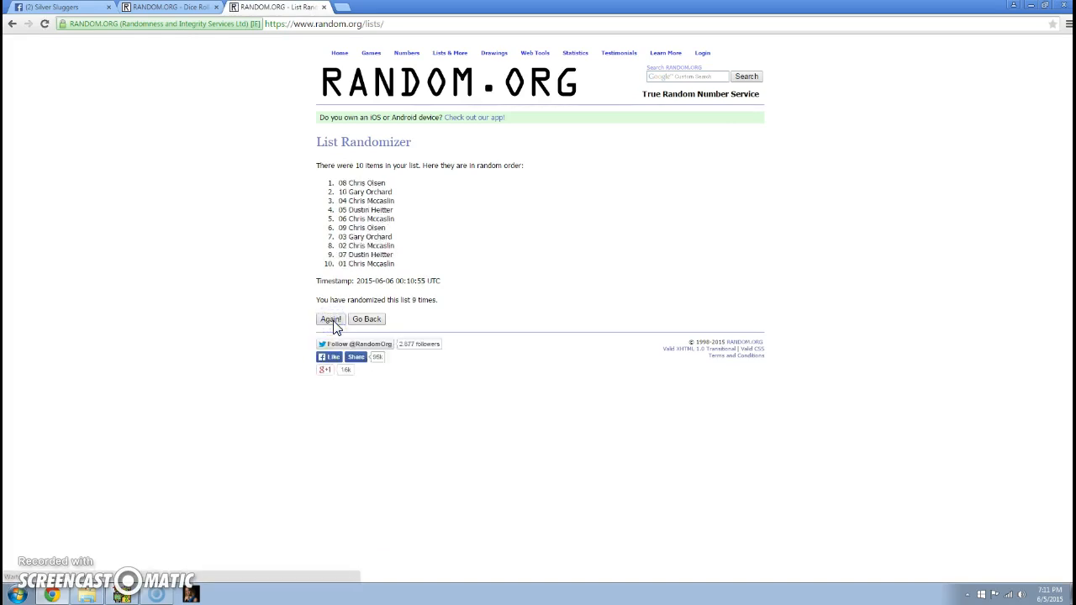
left_click(168, 7)
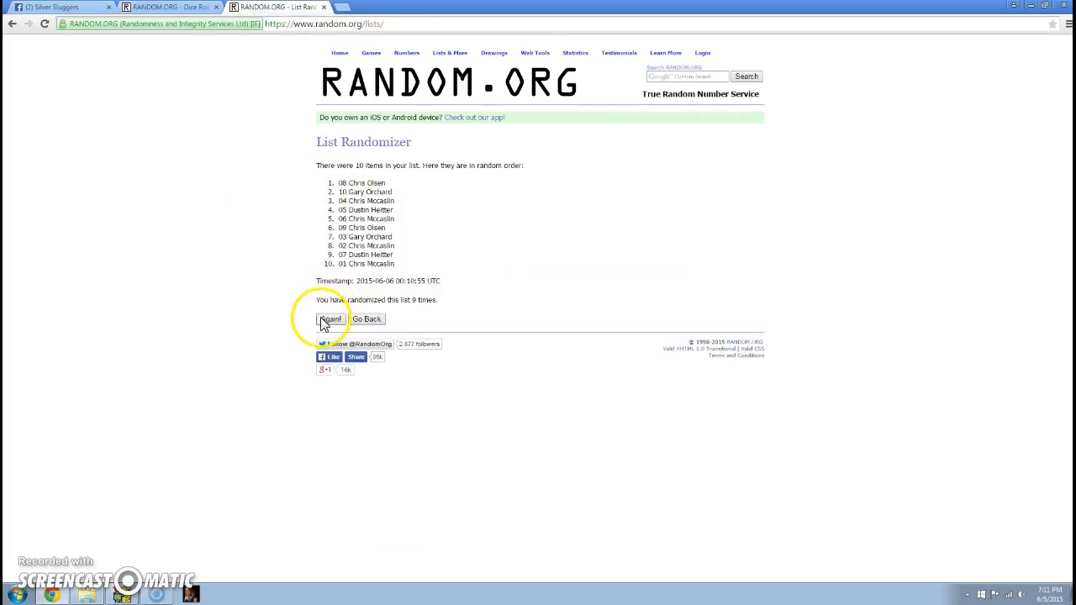
left_click(330, 319)
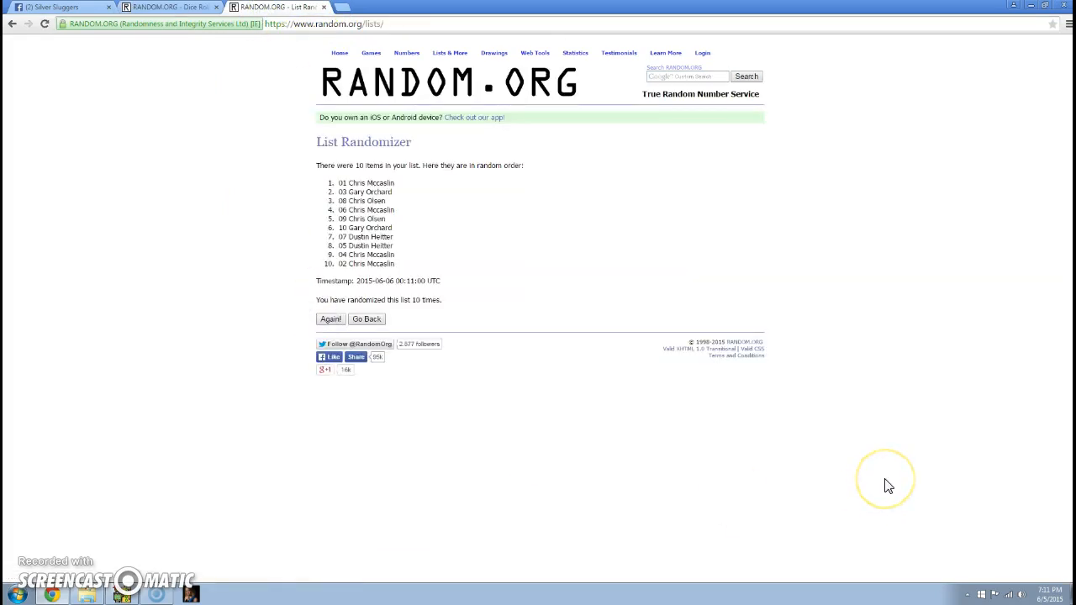
- Recheck the six-and-five dice result and return to the randomized list
left_click(1022, 594)
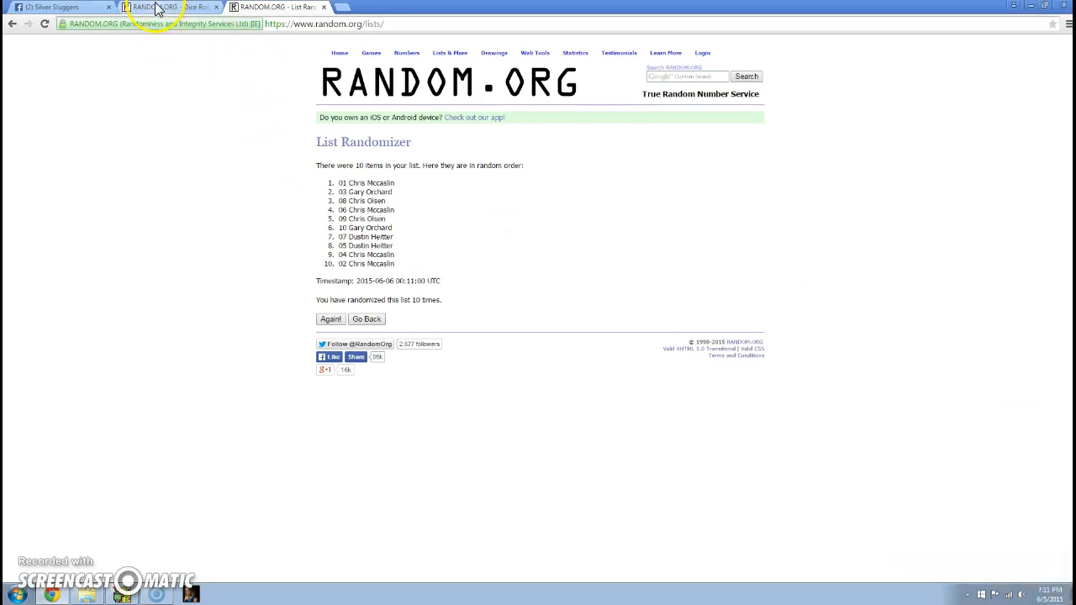
left_click(164, 7)
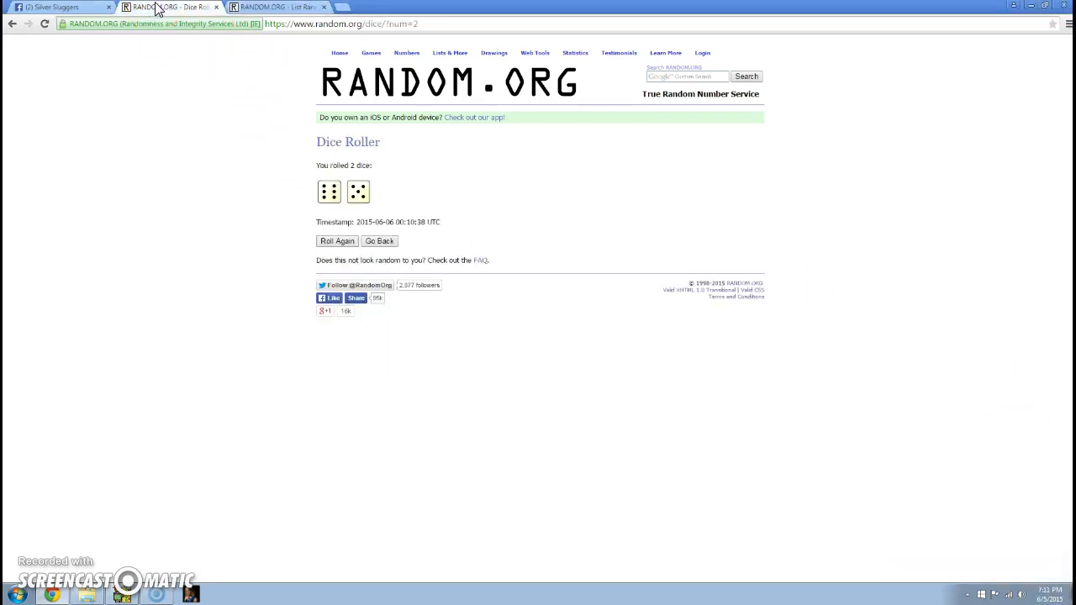
left_click(277, 7)
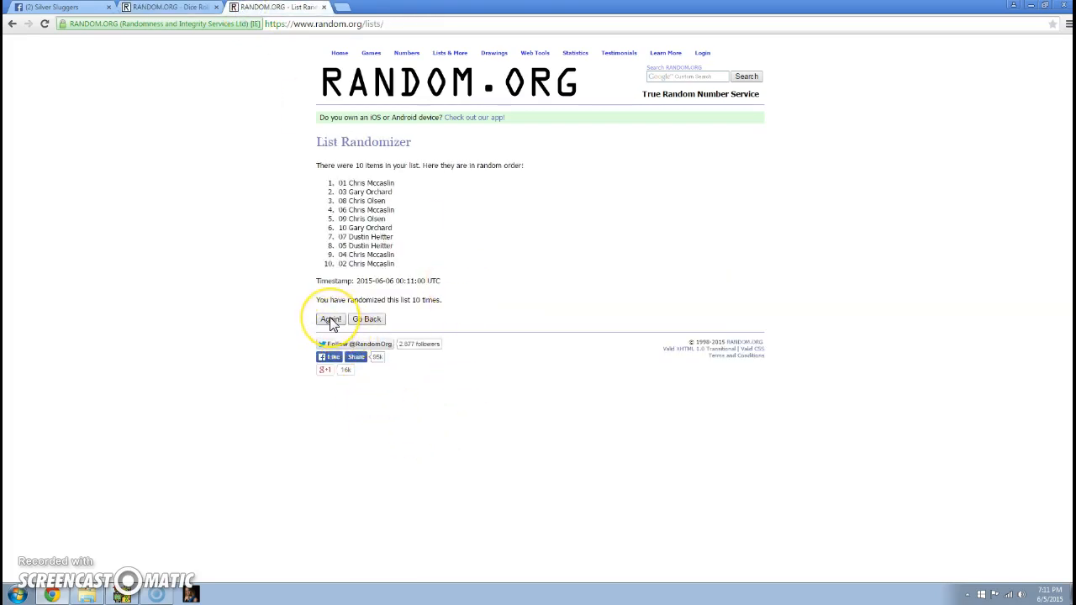
- Shuffle the list an eleventh time, recheck the dice, and type 'Done' on the Facebook post
left_click(330, 319)
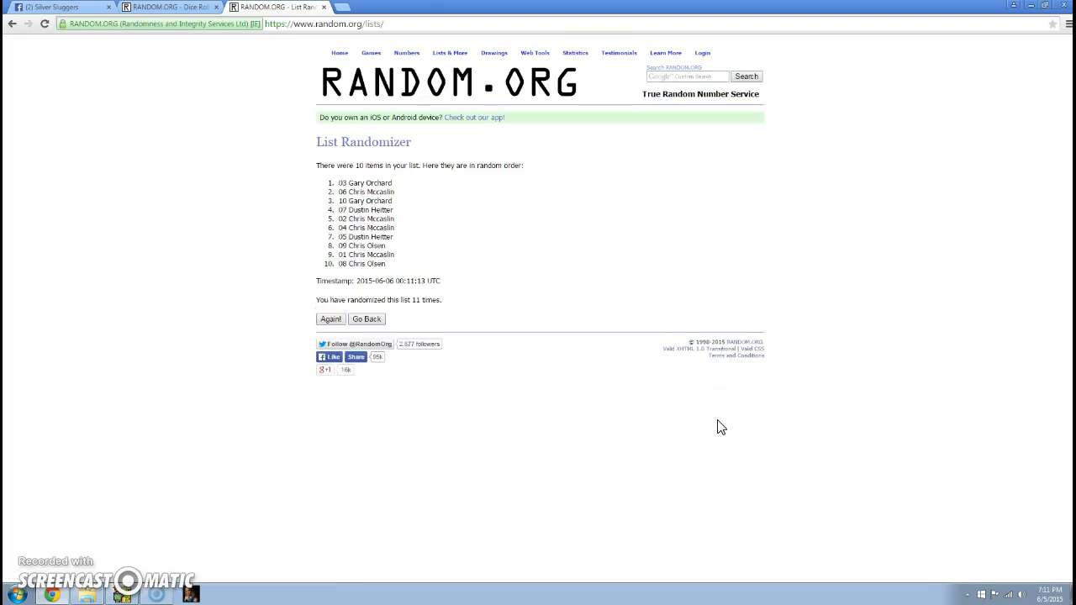
left_click(168, 7)
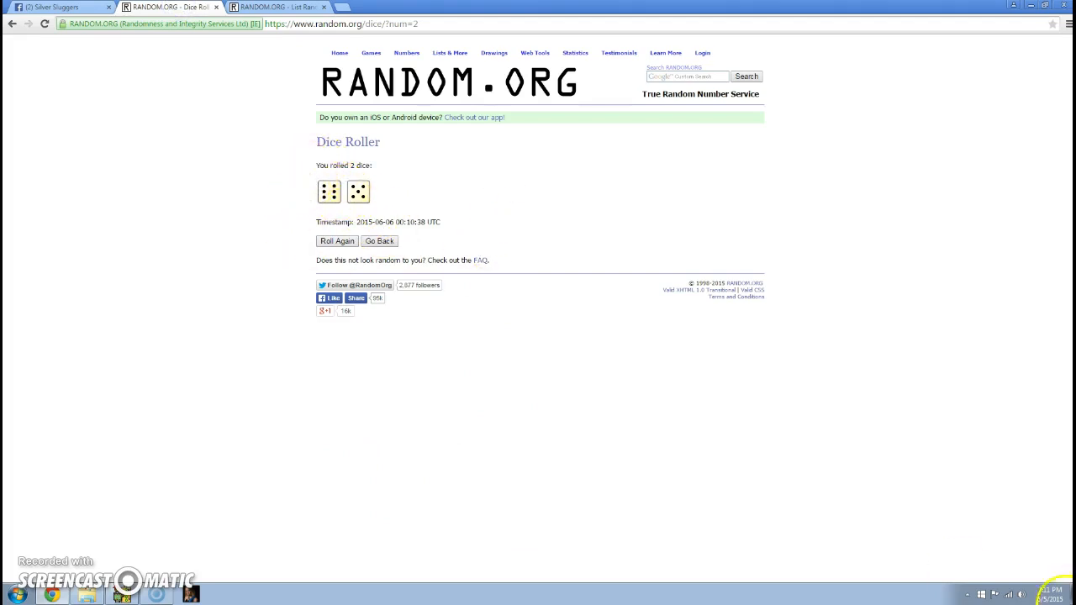
left_click(1052, 595)
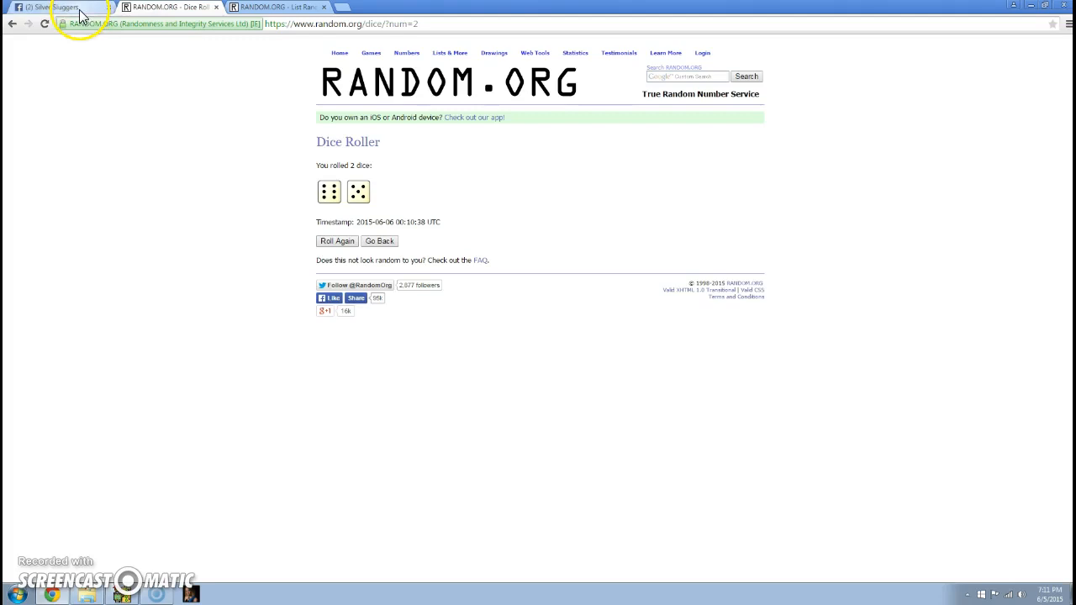
left_click(59, 7)
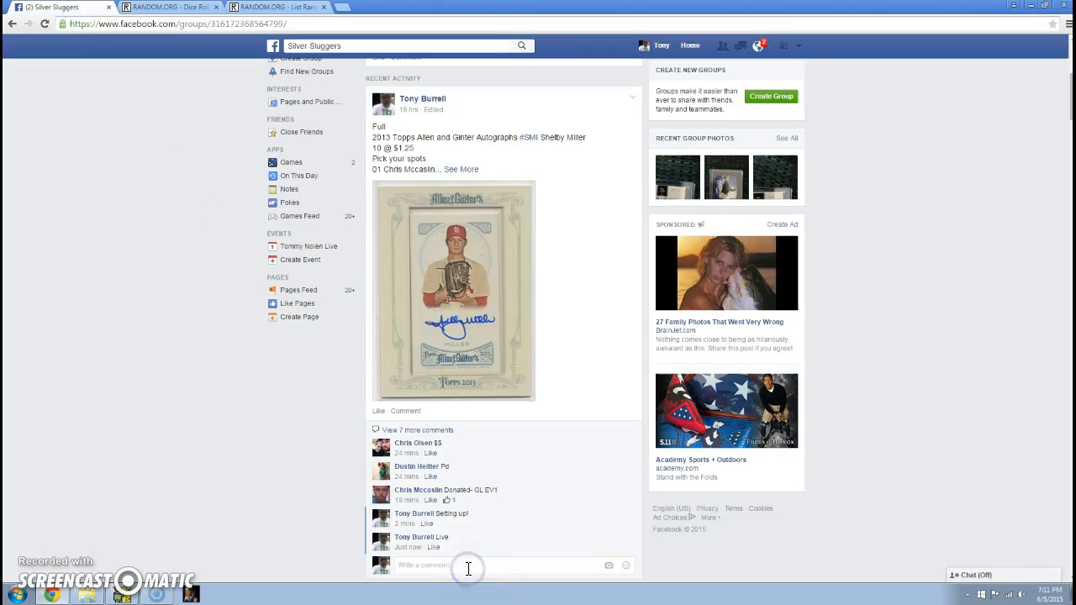
type("Done")
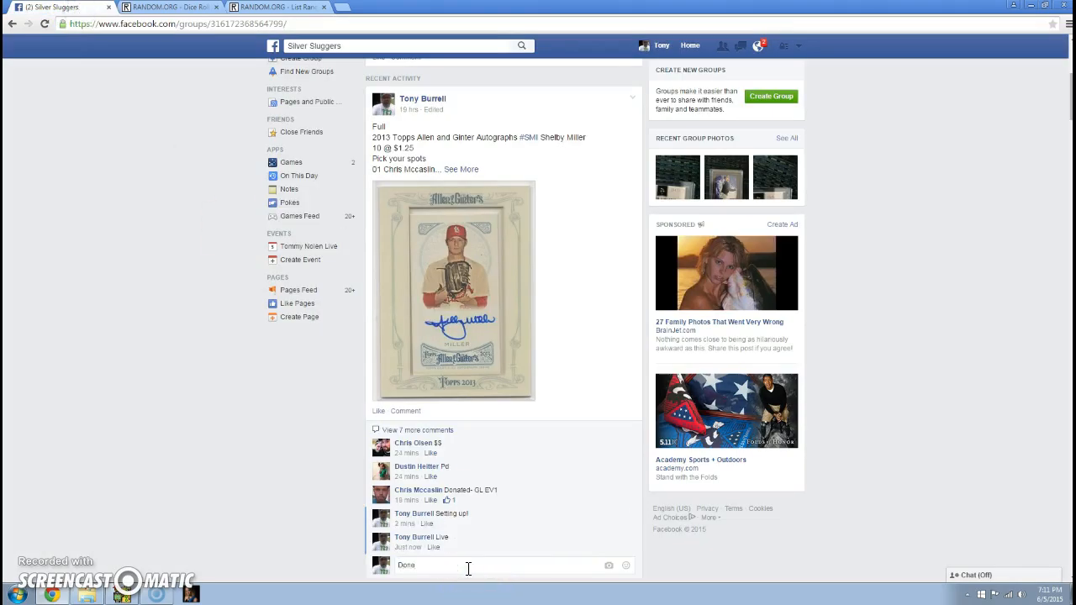